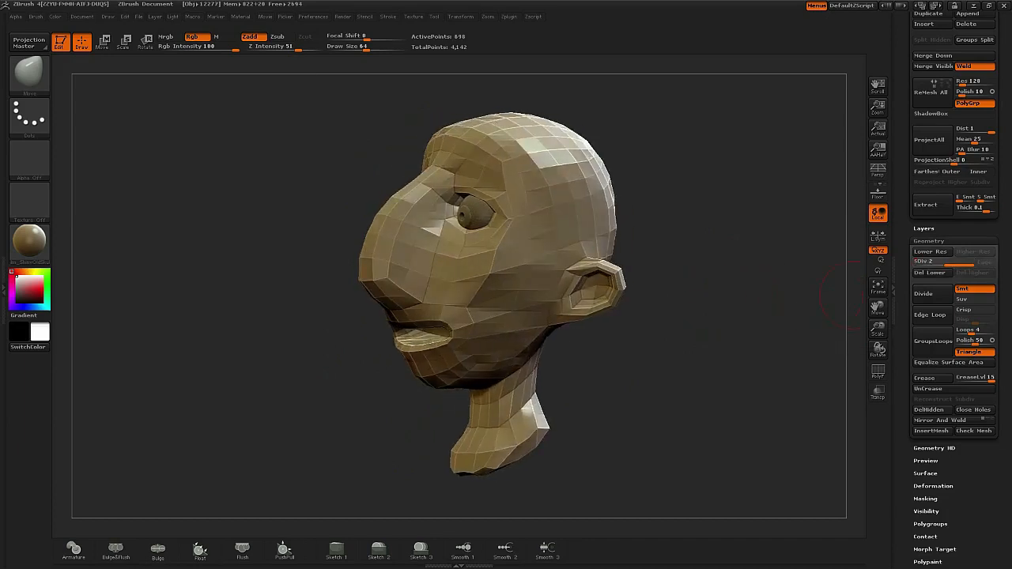
Divide the head mesh up to subdivision level 3.
left_click(923, 294)
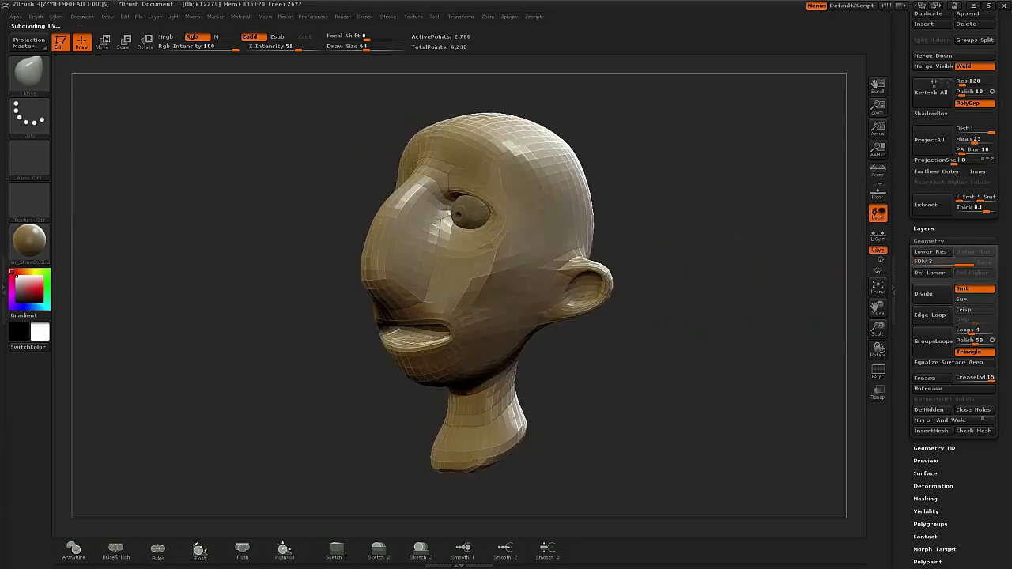
Add a fourth subdivision level to the head.
left_click(29, 76)
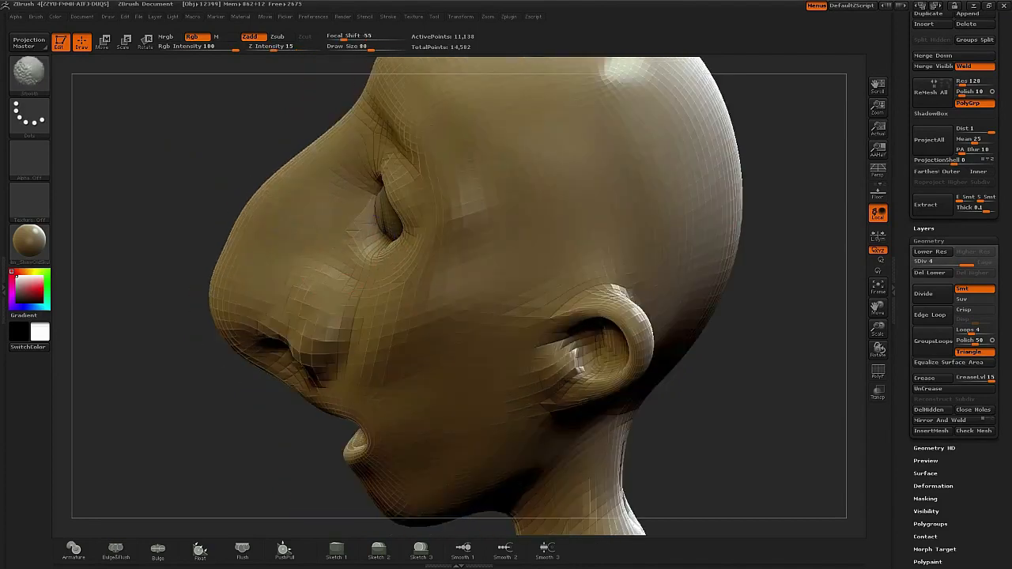
Drag to reshape the head's broad form at the lowest subdivision level.
left_click_drag(474, 316, 316, 238)
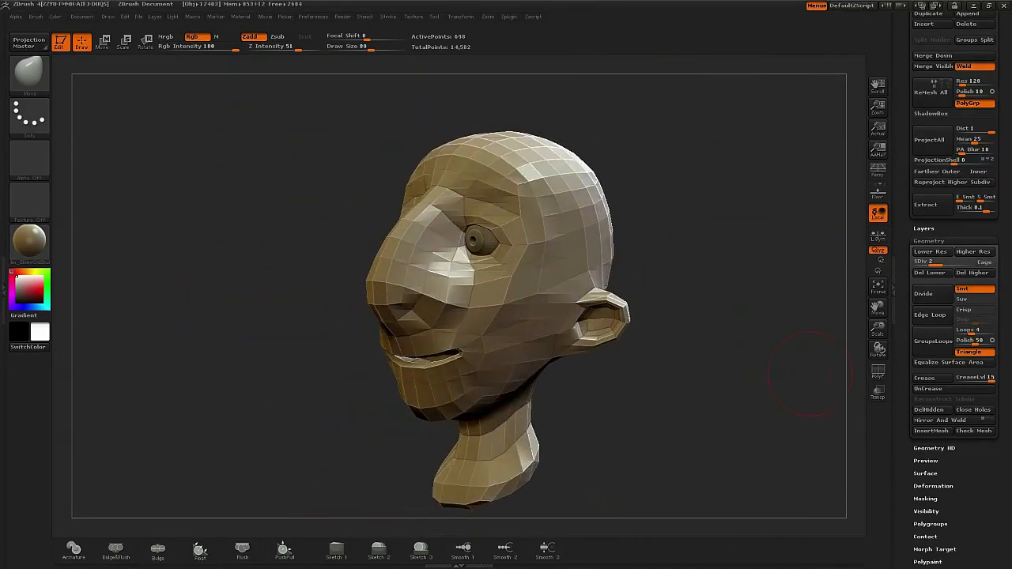
mouse_move(929, 273)
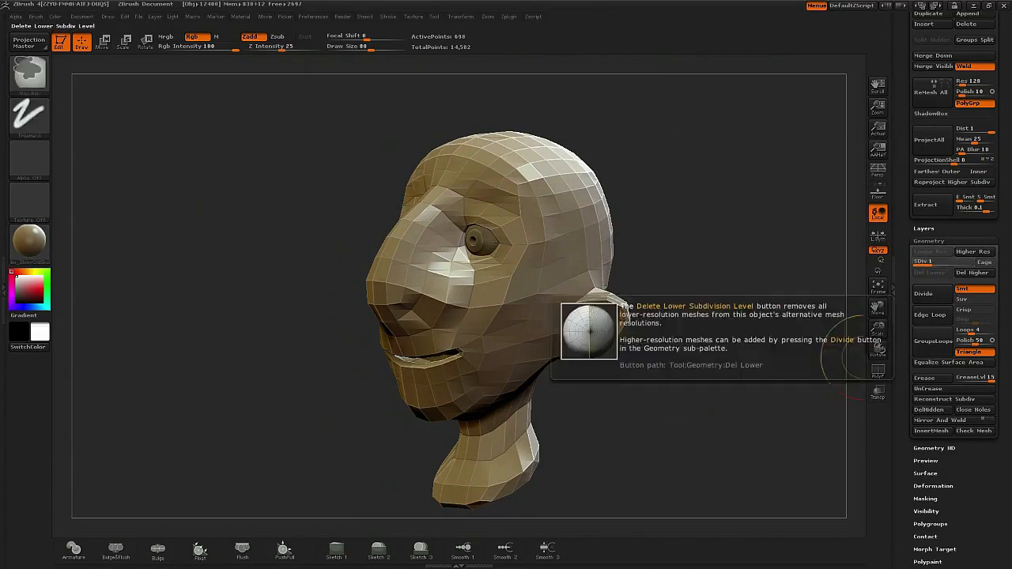
Raise the head back to SDiv 4 and select the ClayTubes brush.
left_click(921, 293)
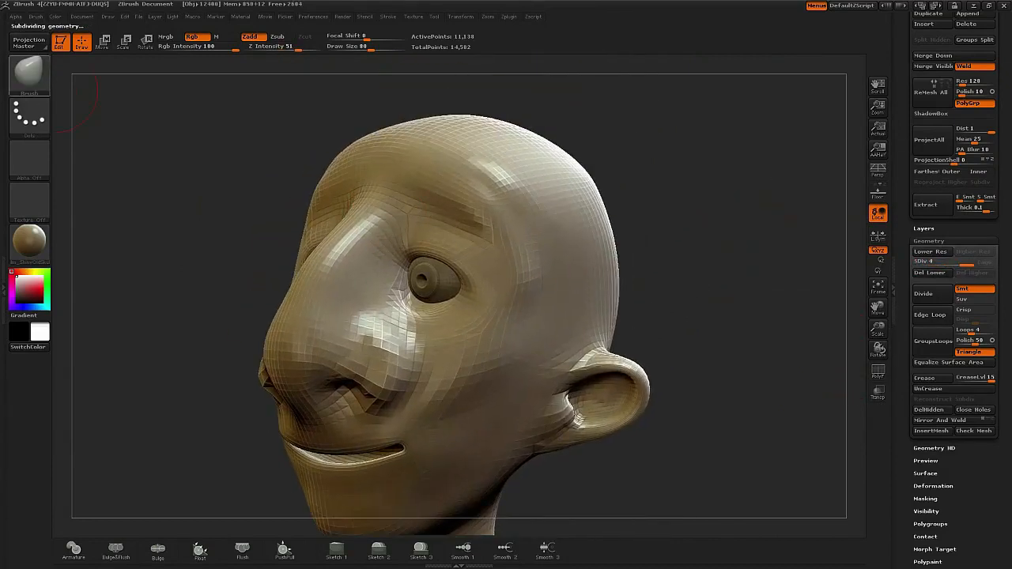
left_click(419, 186)
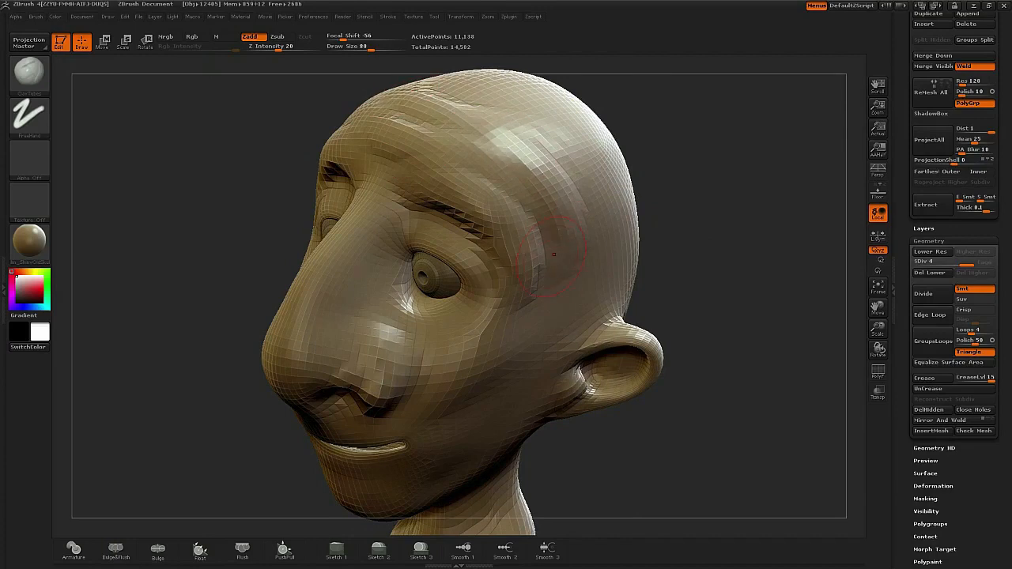
mouse_move(534, 121)
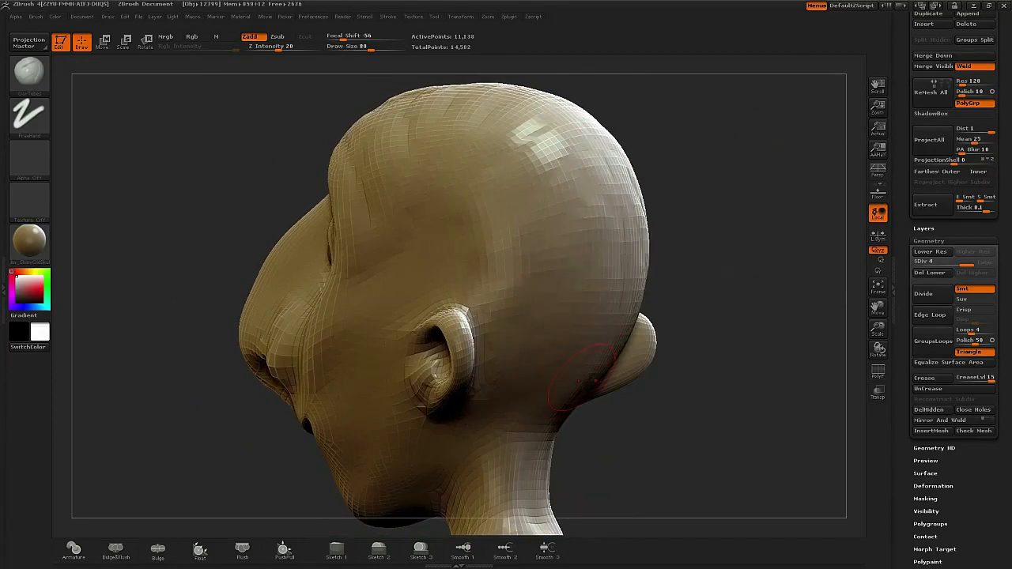
mouse_move(526, 147)
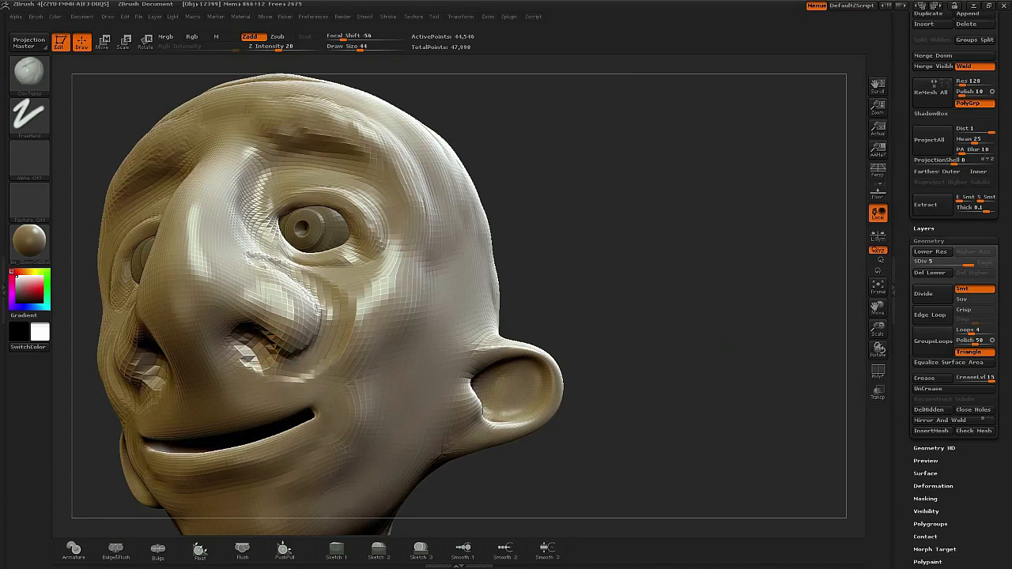
Switch to the Smooth brush after the SDiv 5 brow and cheek sculpting.
left_click(166, 36)
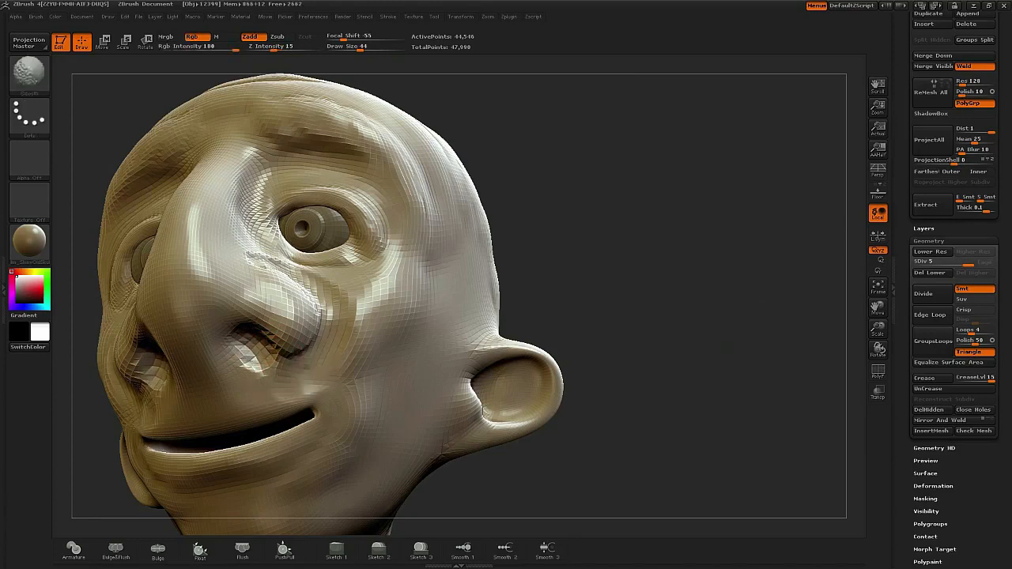
Smooth the rough sculpted areas across the face with Smooth brush strokes.
left_click_drag(395, 316, 332, 276)
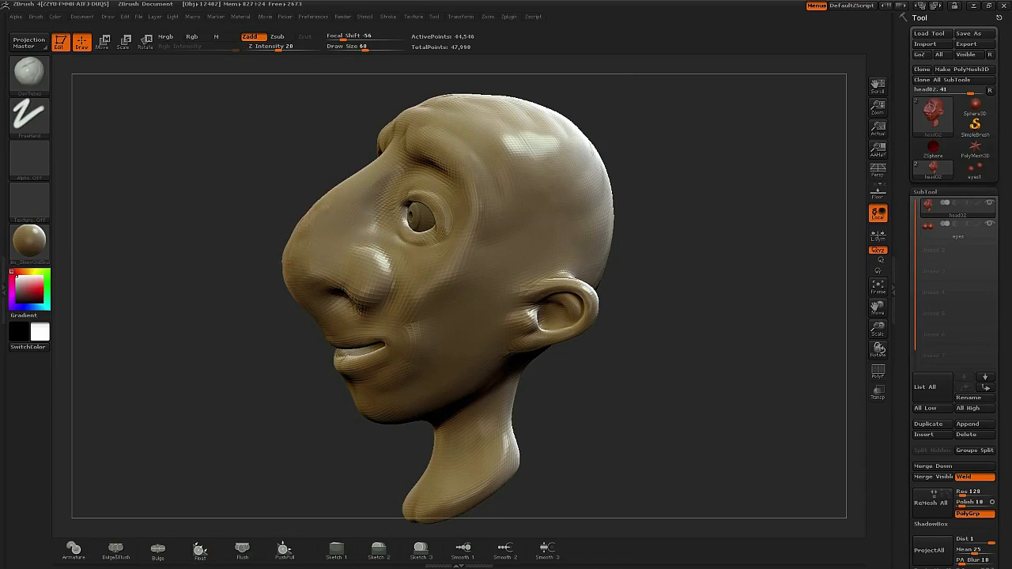
left_click(191, 37)
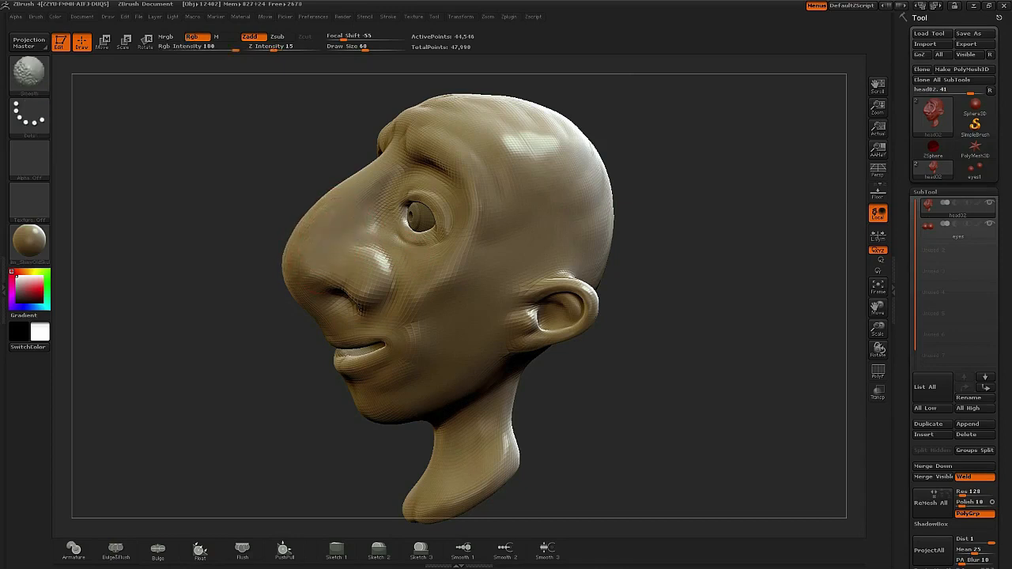